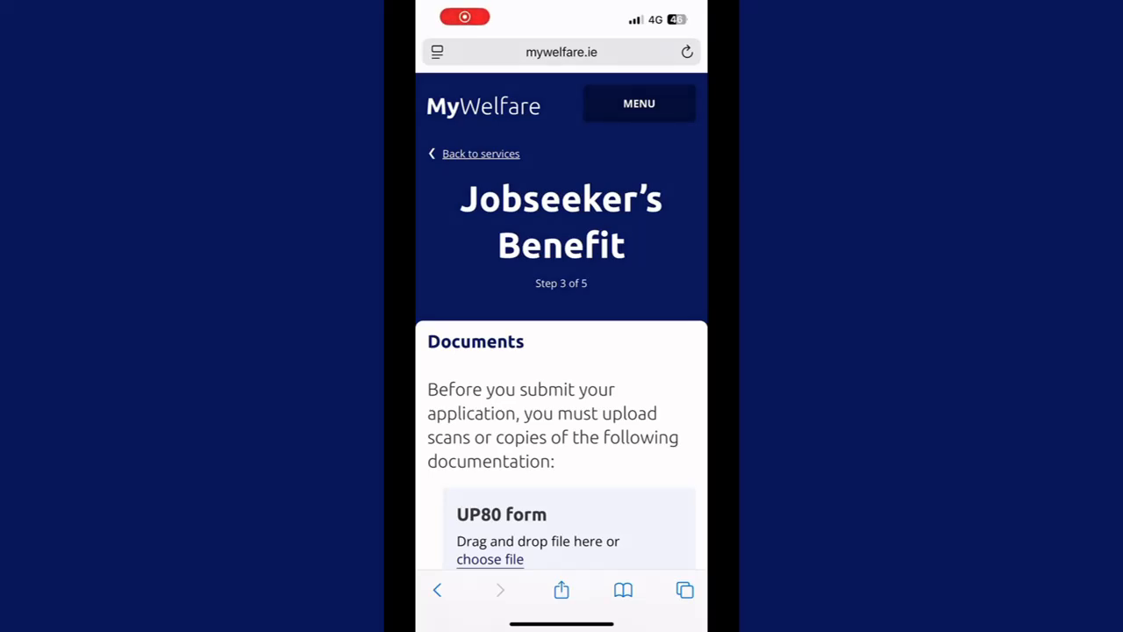
- Create a new blank note in Notes and start Scan Documents from the attachment menu
scroll(down, 3)
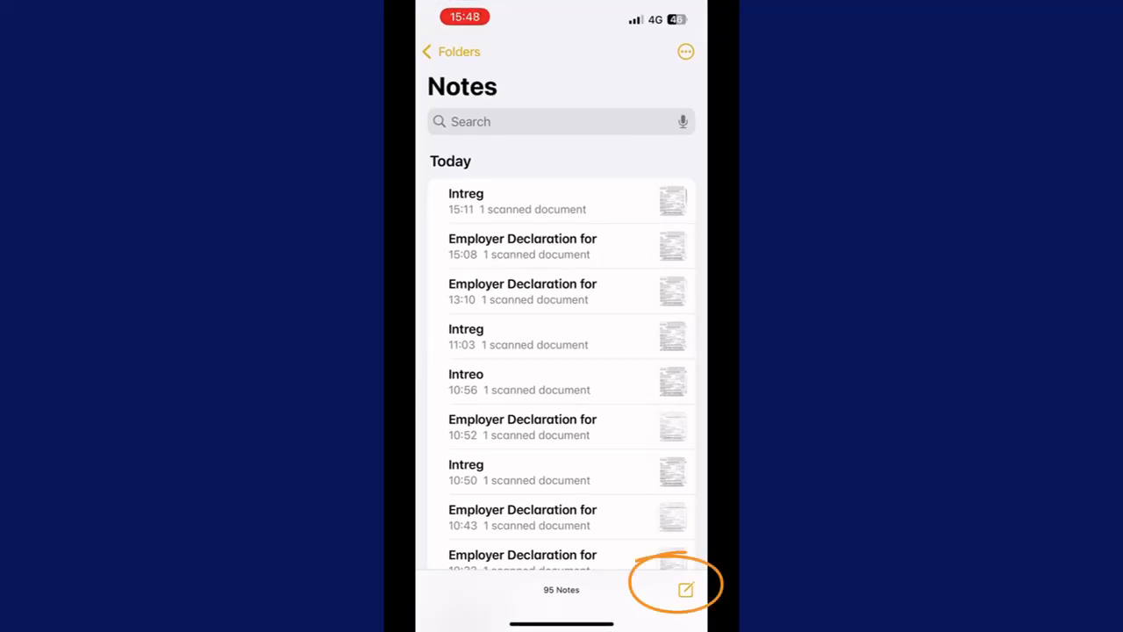
click(685, 589)
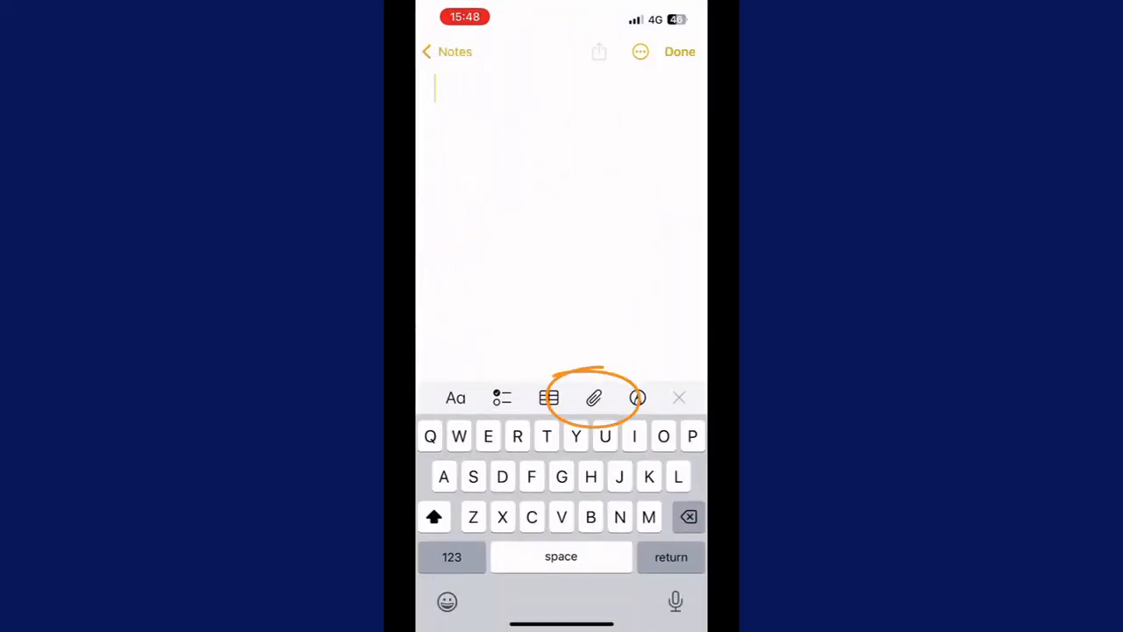
click(594, 398)
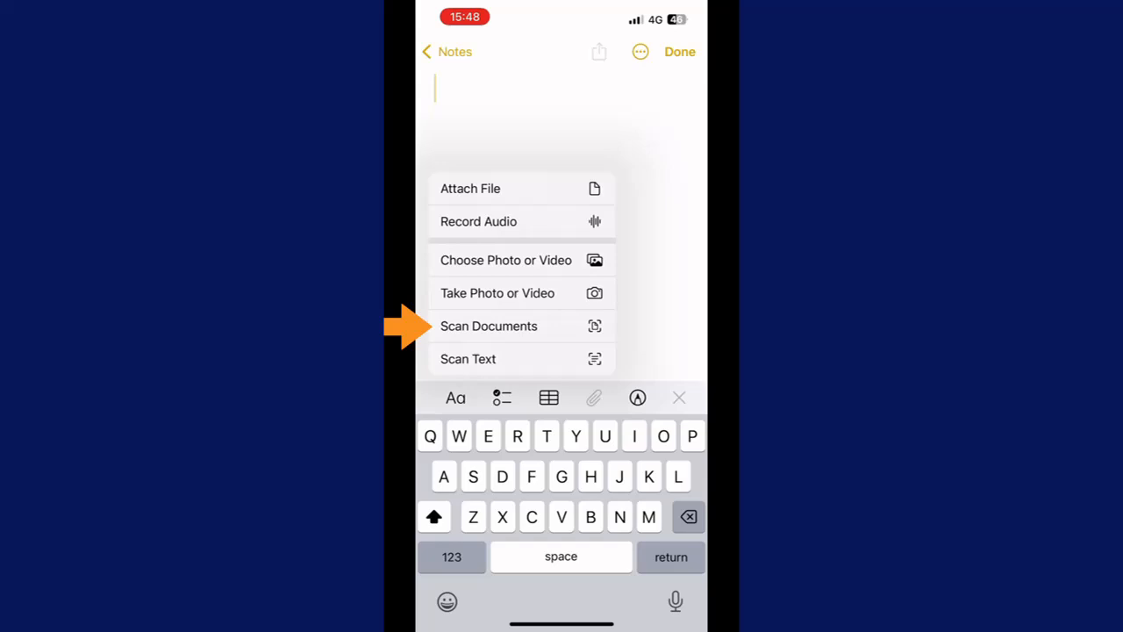
click(489, 325)
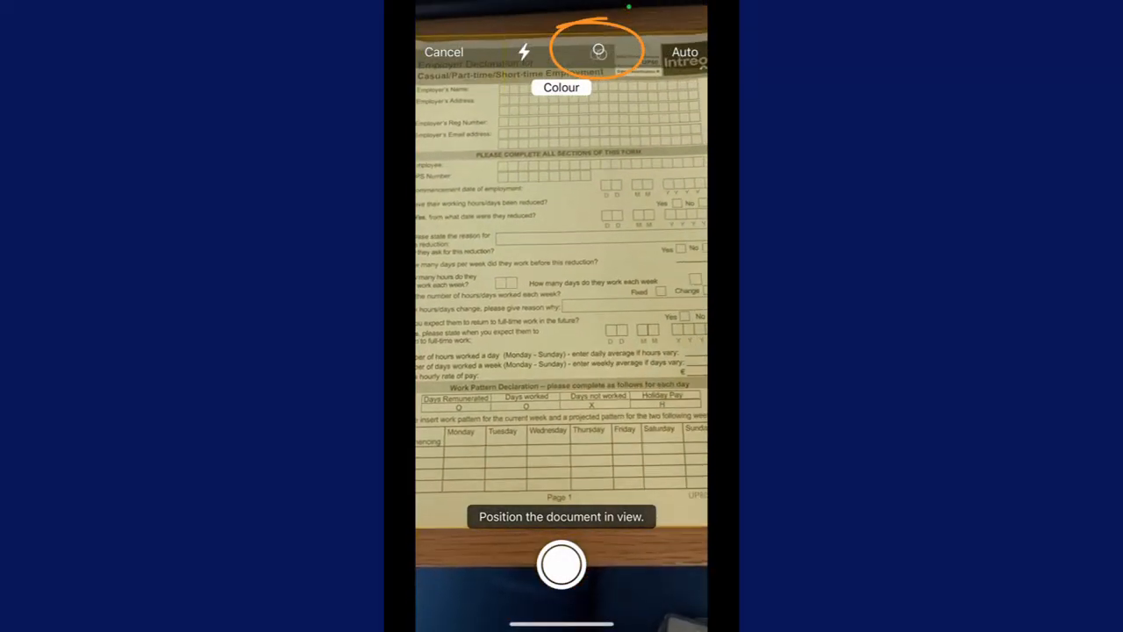
- Capture both Employer Declaration pages with the Black & White filter and save the two scans
click(600, 51)
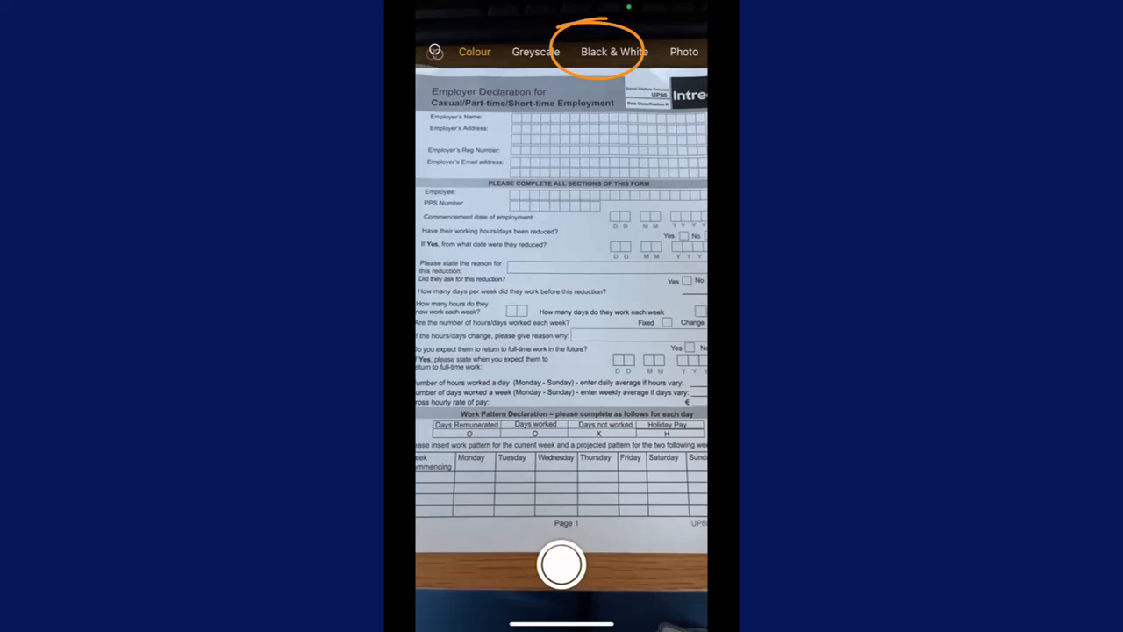
click(614, 51)
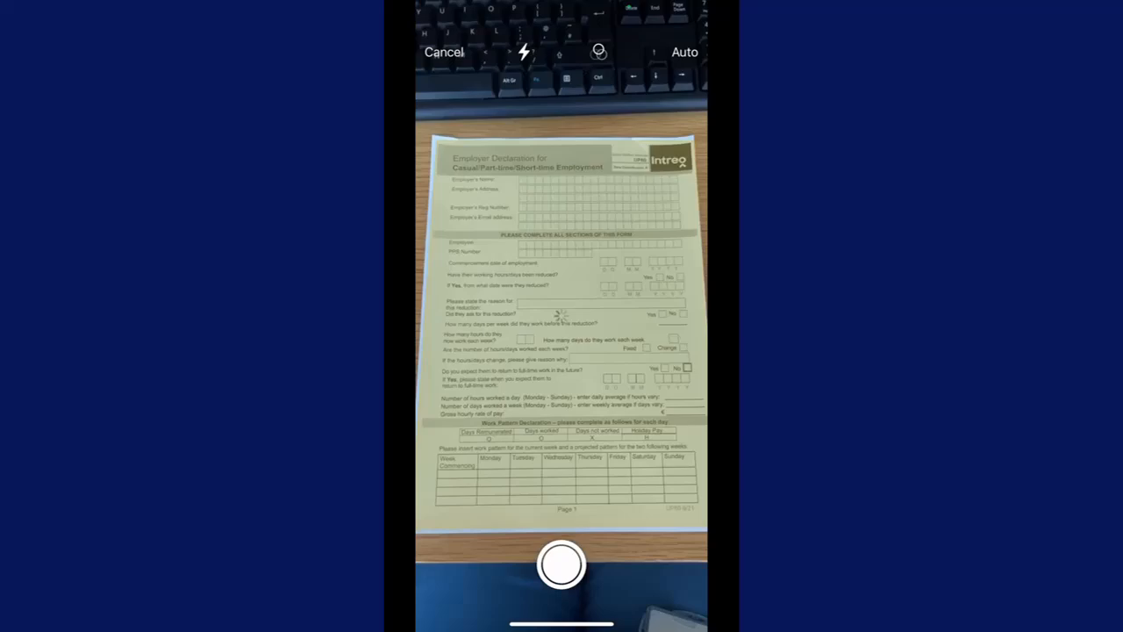
click(562, 564)
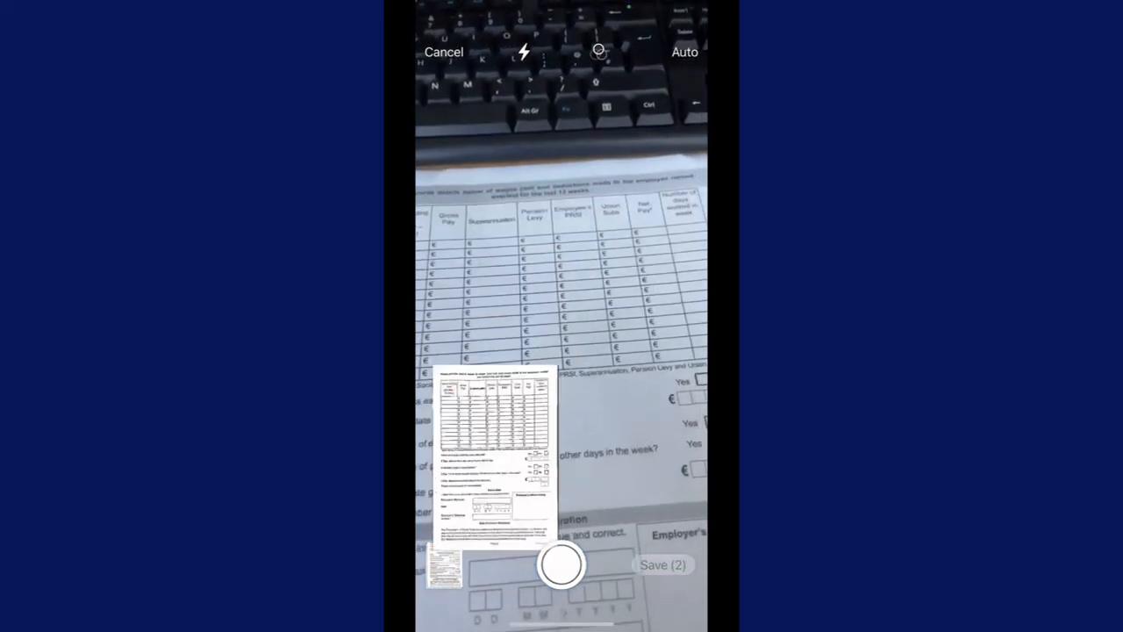
click(562, 564)
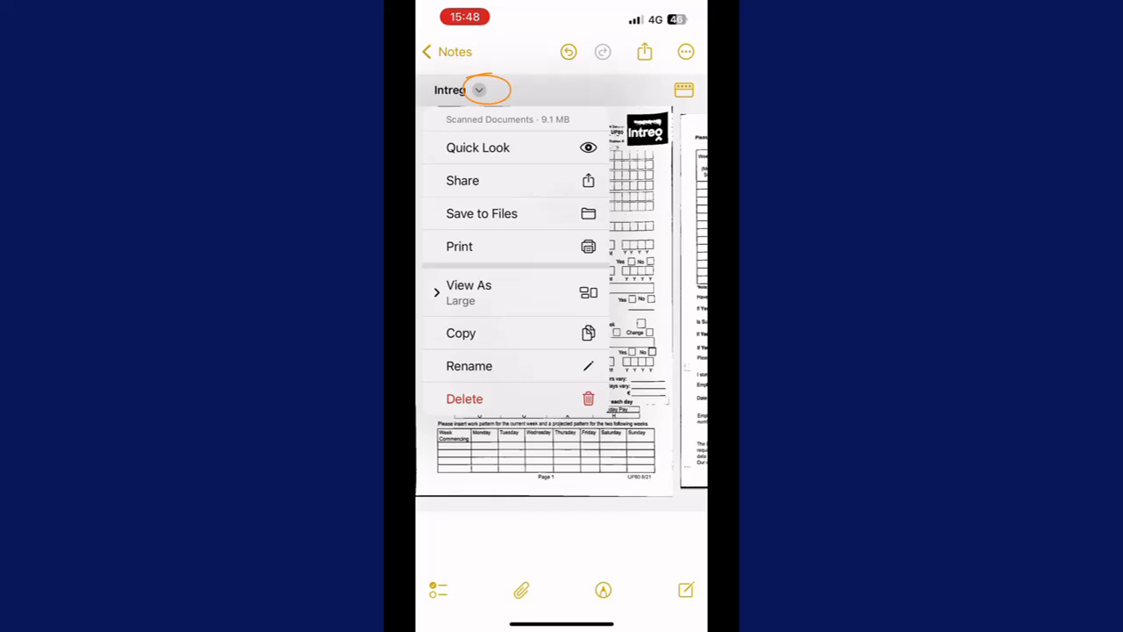
- Rename the scan 'Employer Form' and save it to iCloud Drive's Scans folder
click(468, 365)
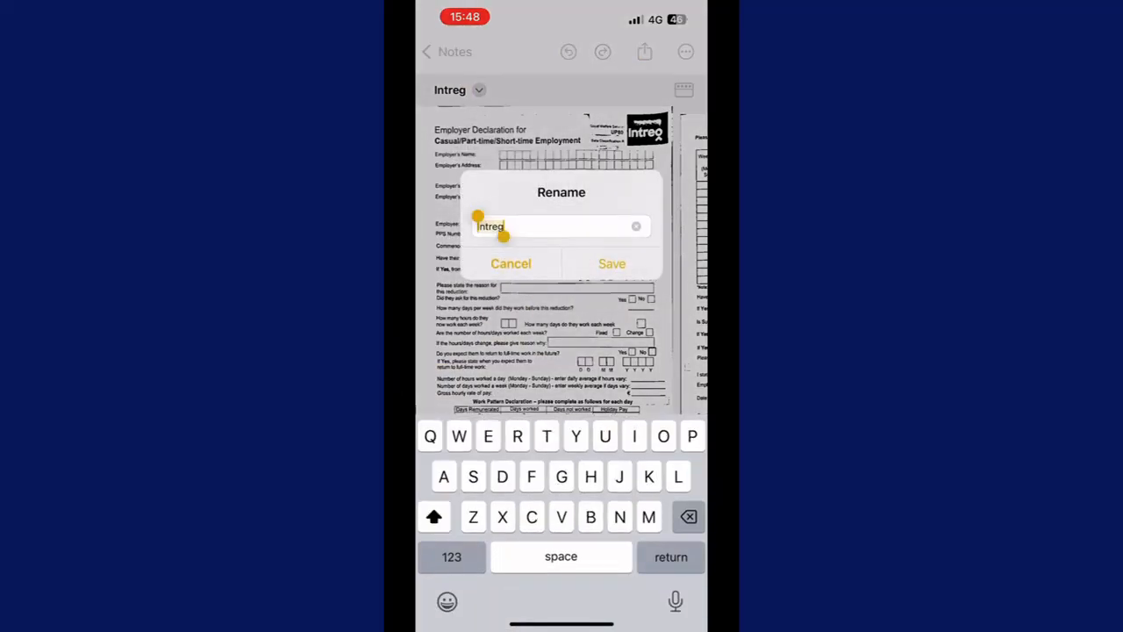
text(Employer Form)
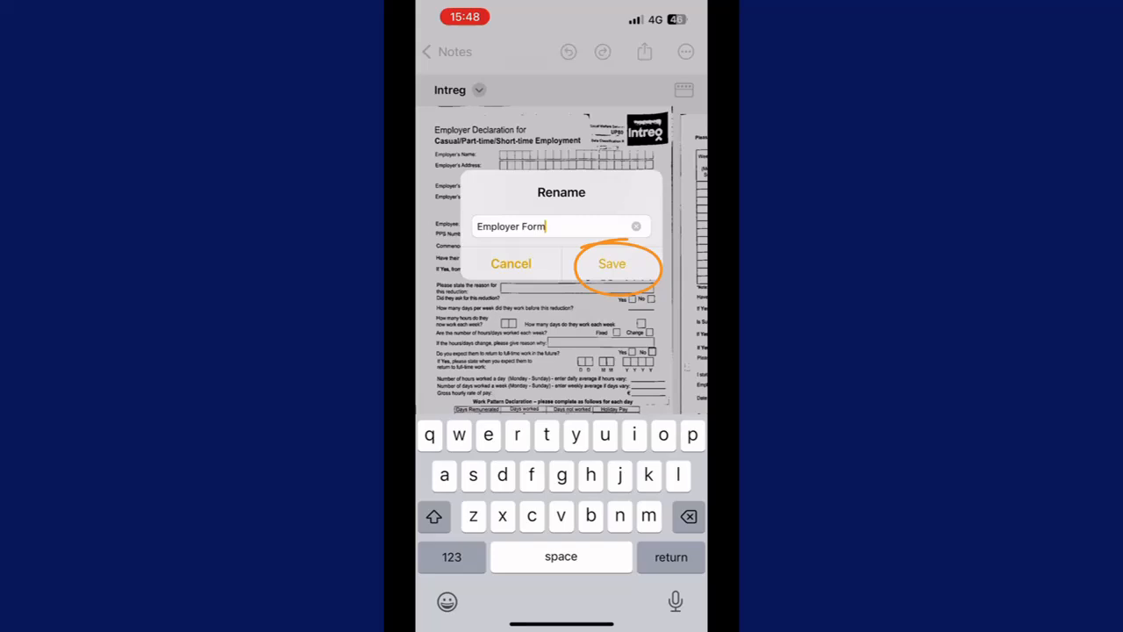
click(611, 263)
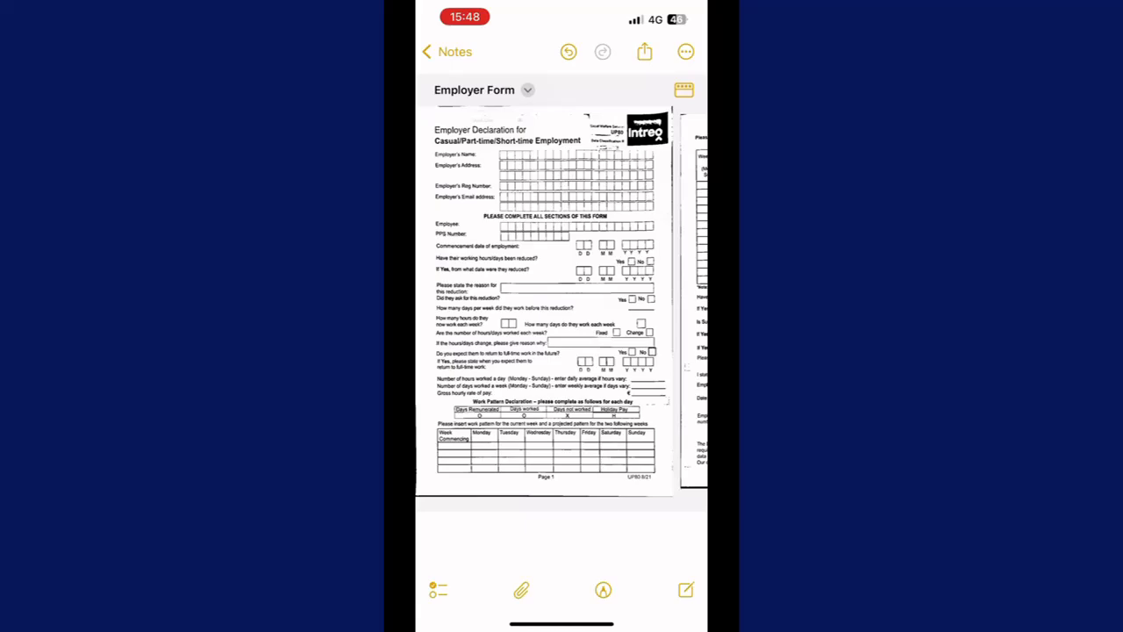
click(644, 52)
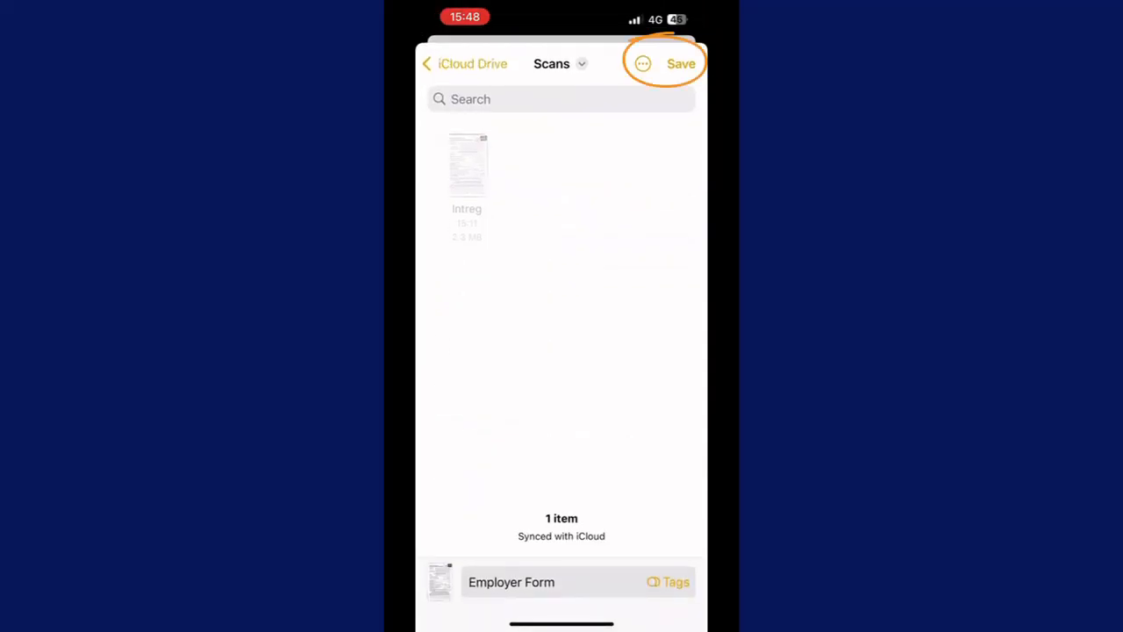
click(680, 63)
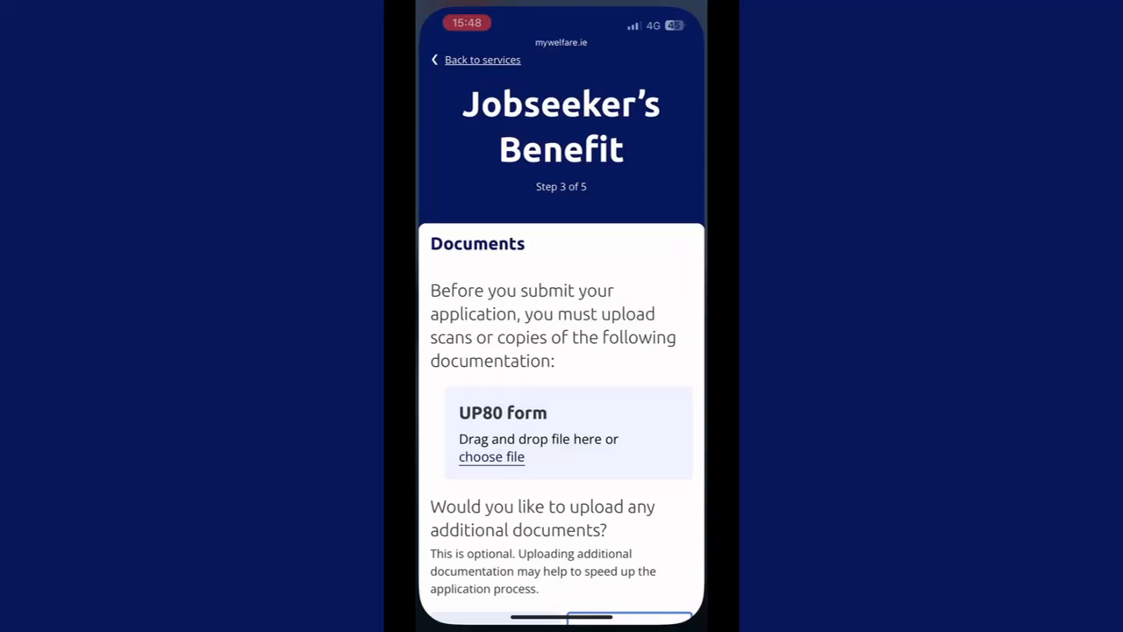
- Upload Employer Form.pdf from iCloud Drive Scans to the UP80 form field
click(491, 456)
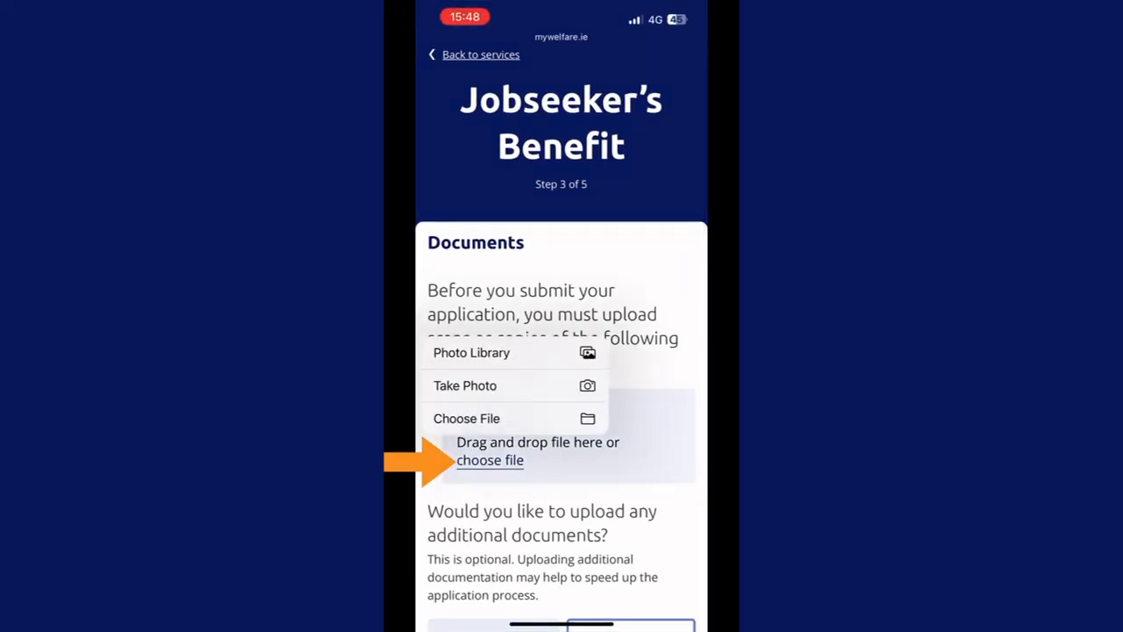
click(465, 418)
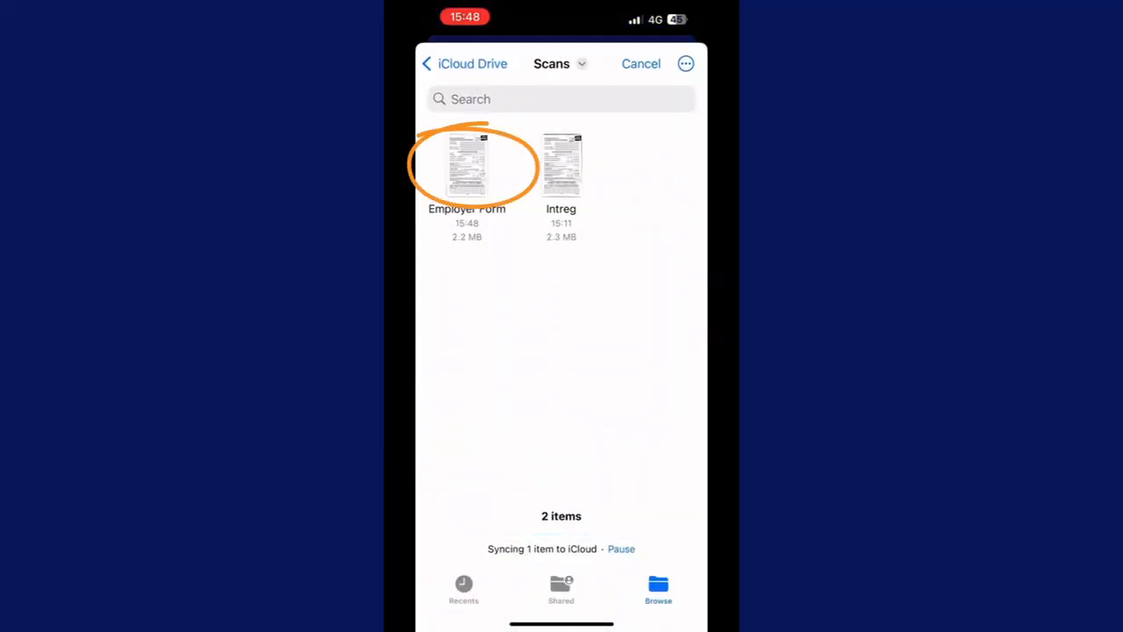
click(467, 166)
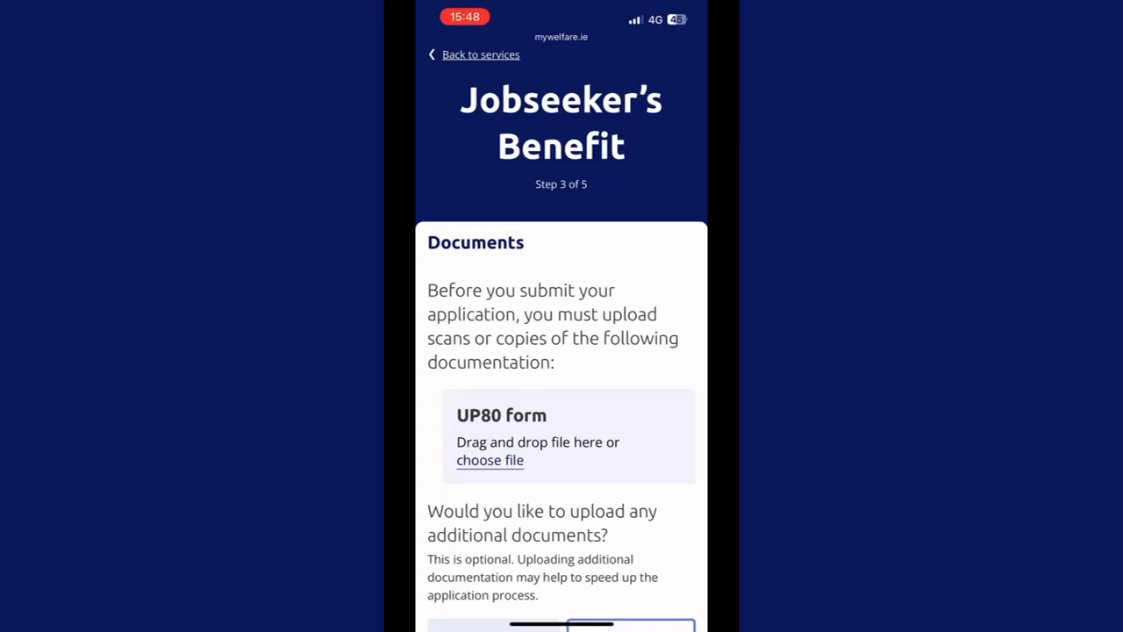
click(490, 460)
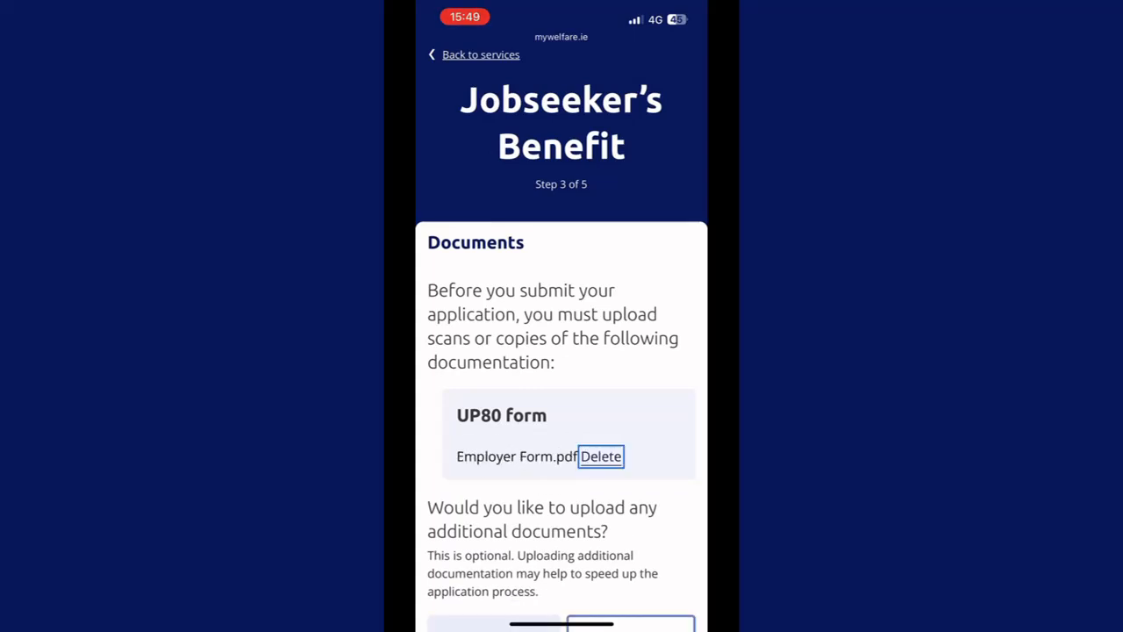